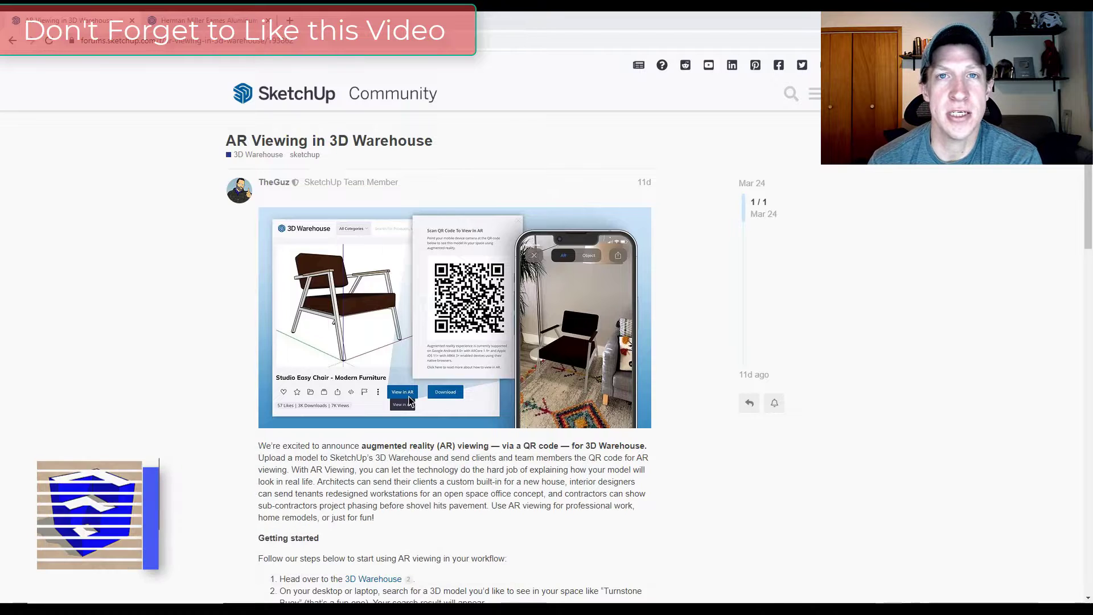
Step: Bring up the View in AR QR code on the Herman Miller Eames chair's warehouse page
{"action": "scroll", "scroll_direction": "down", "scroll_amount": 3}
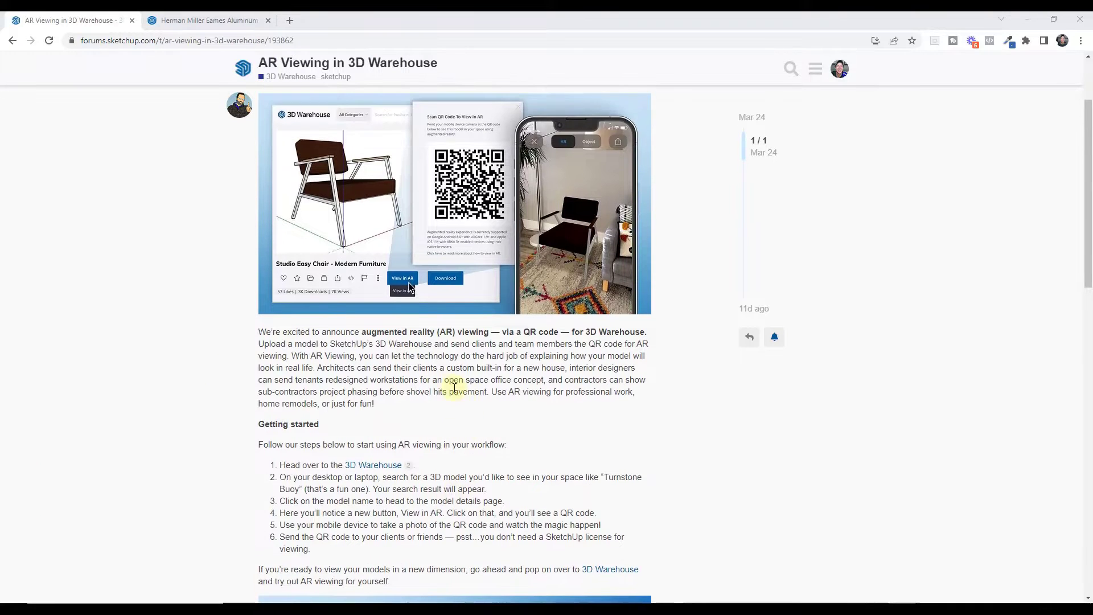
{"action": "left_click", "coordinate": [206, 19]}
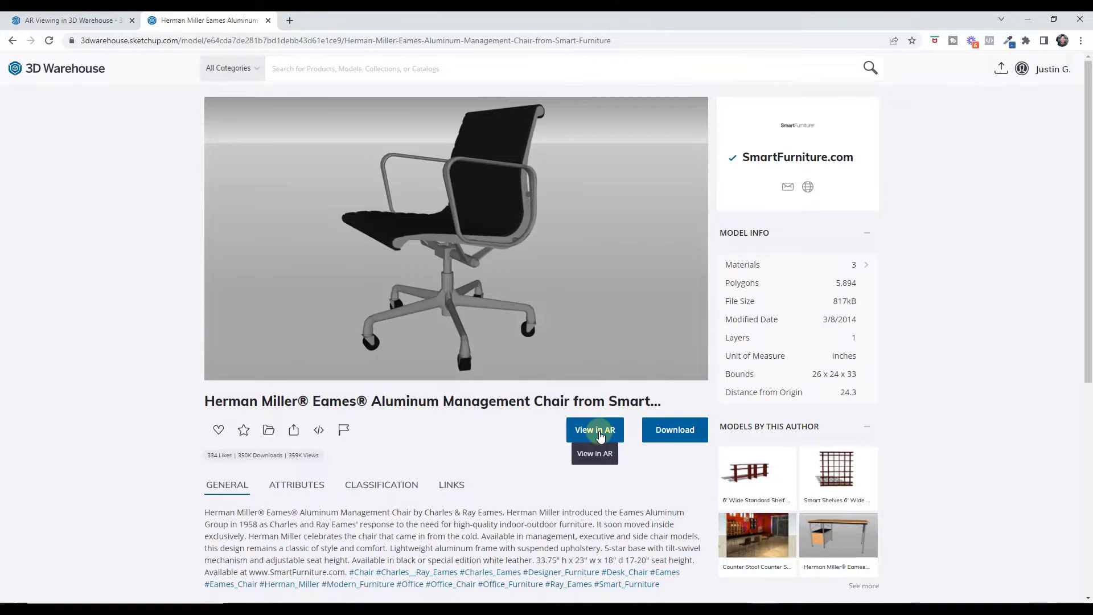
{"action": "left_click", "coordinate": [593, 429]}
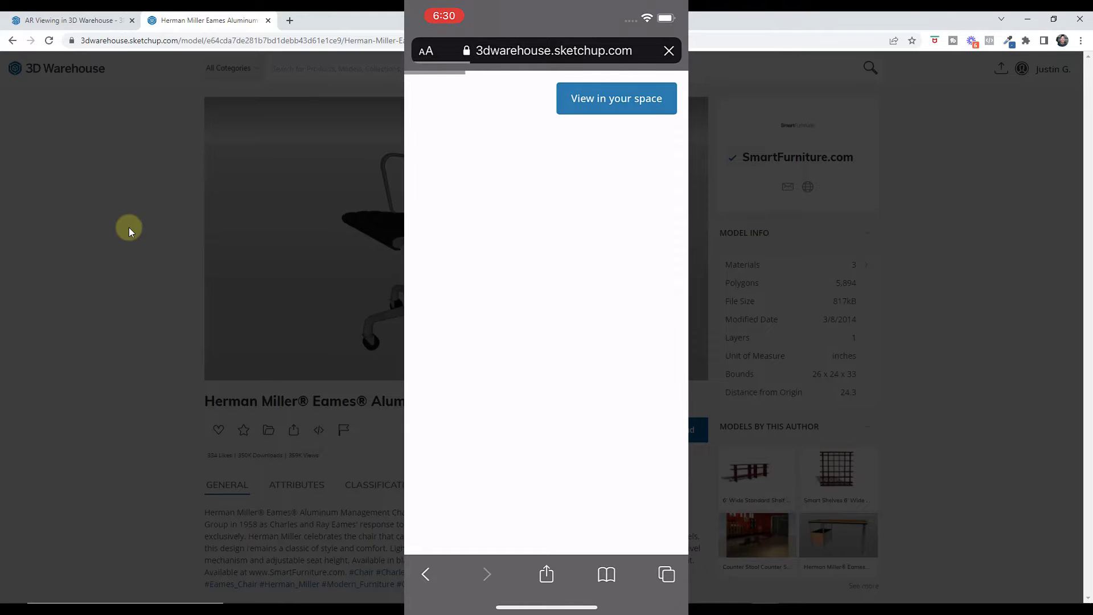
Step: Choose 'View in your space' and stand the chair full-size on the carpeted floor
{"action": "left_click", "coordinate": [616, 98]}
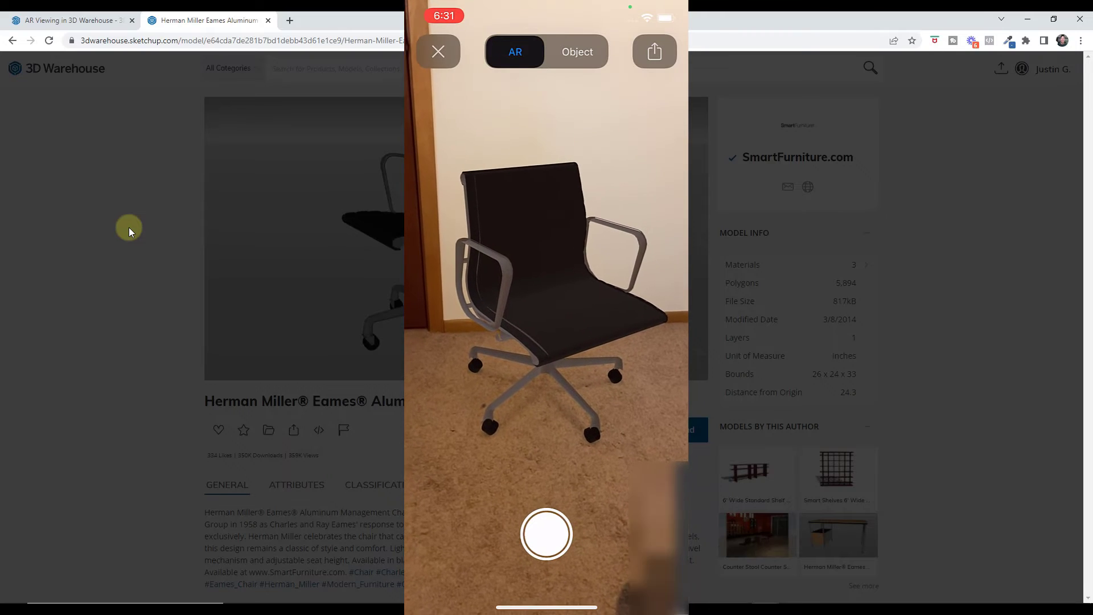
Step: Capture a photo of the placed chair, then show the model alone in Object view
{"action": "left_click", "coordinate": [547, 534]}
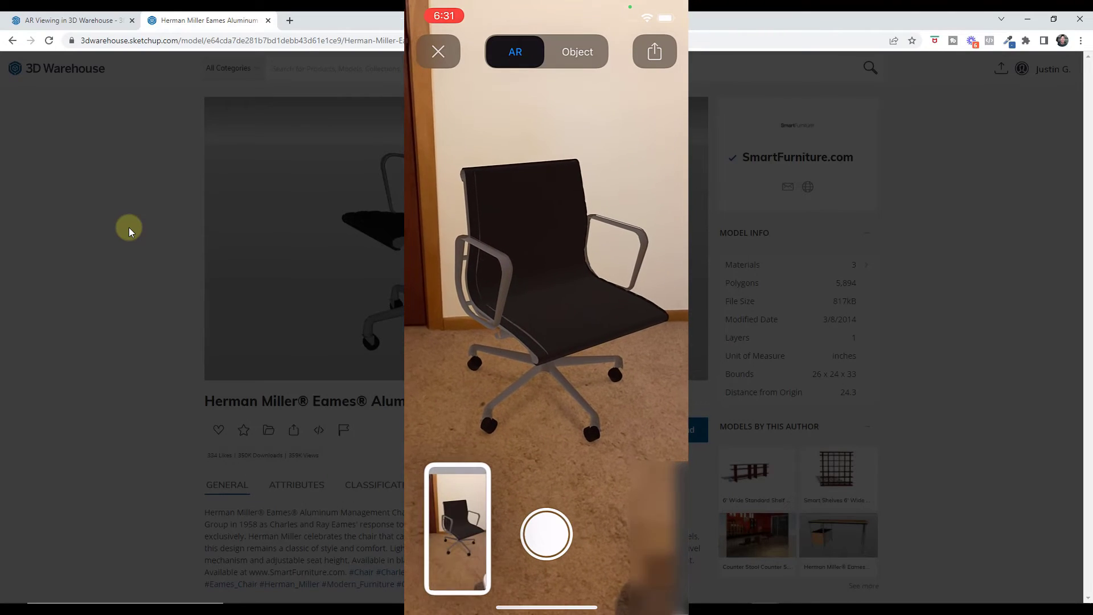
{"action": "left_click", "coordinate": [546, 533]}
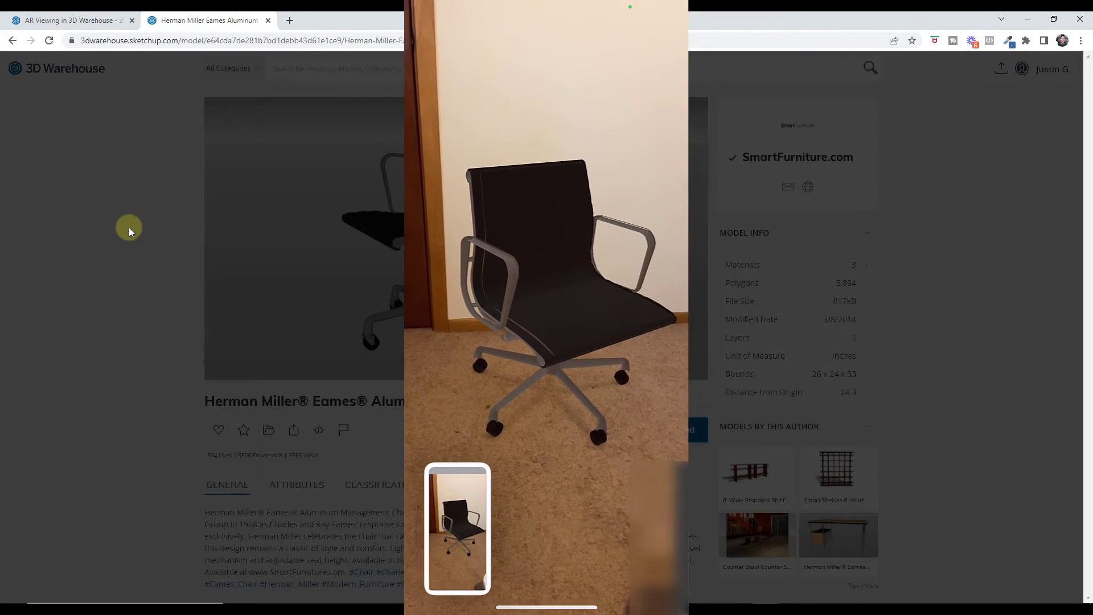
{"action": "left_click", "coordinate": [576, 51]}
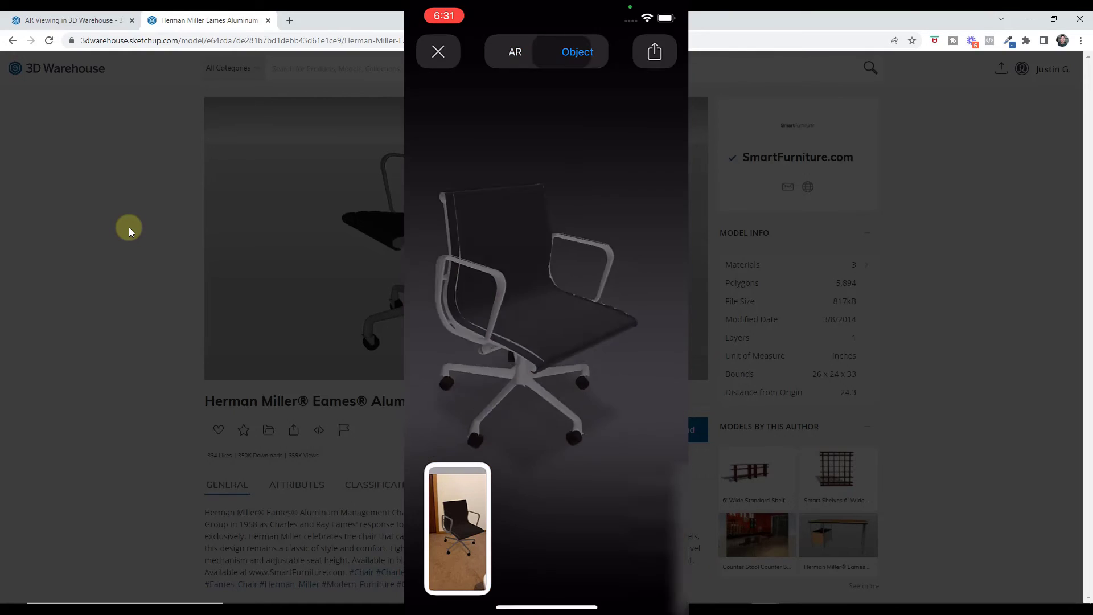